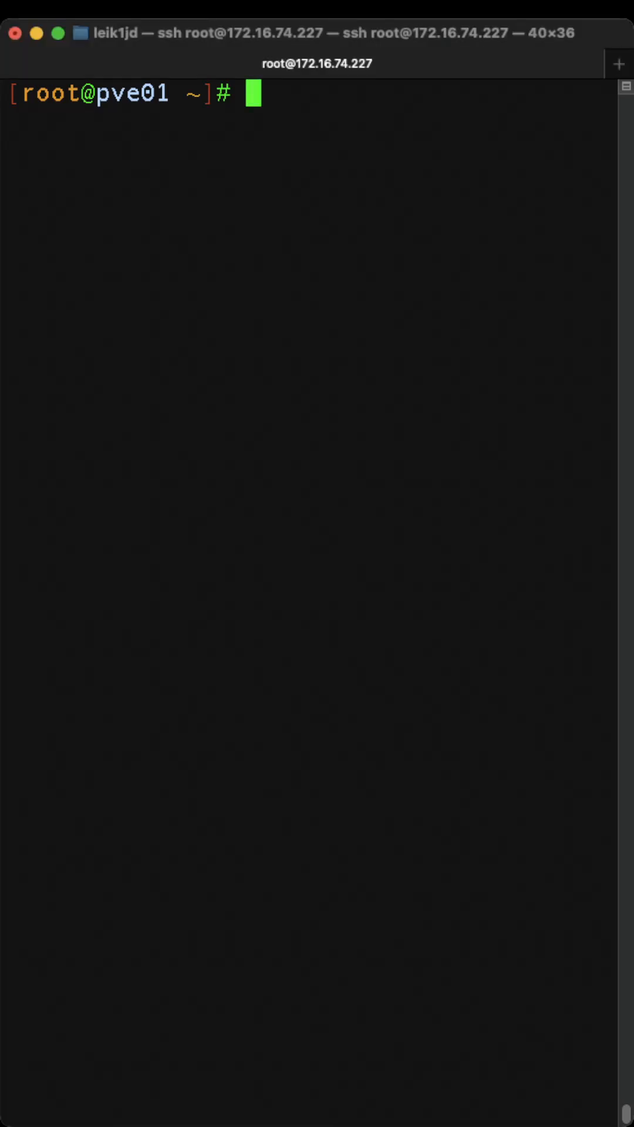
# Display the mkdir manual page with man mkdir.
pyautogui.write('man')
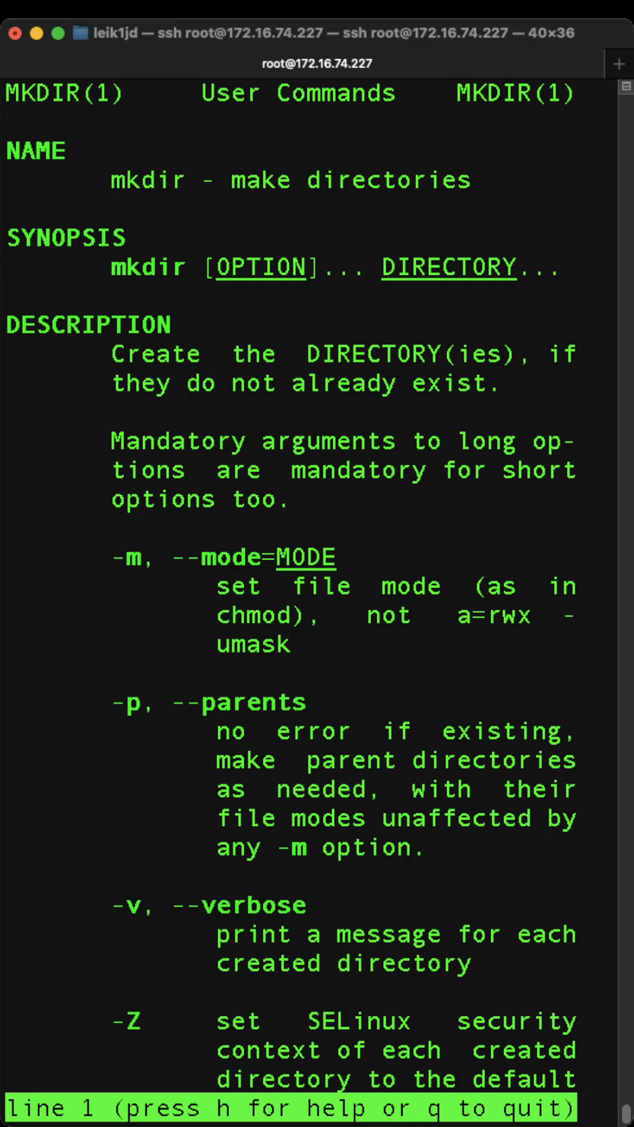
# Quit the mkdir man pager to return to the pve01 root prompt.
pyautogui.press('q')
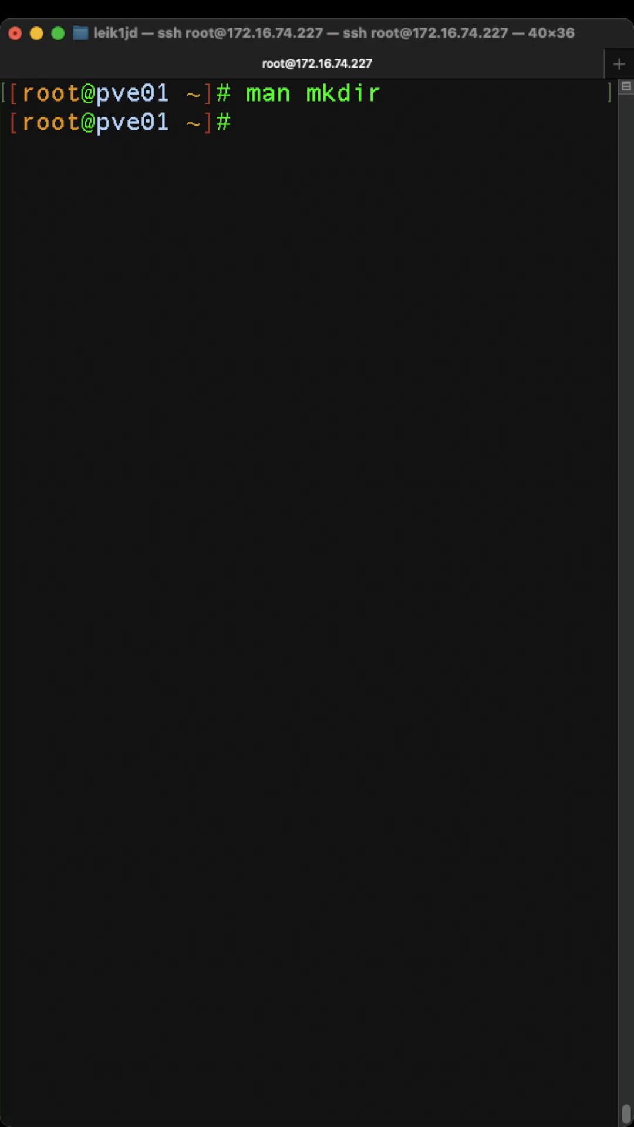
# Create the 'test' directory, confirm it with ls, and begin typing cd test.
pyautogui.write('mkdir test')
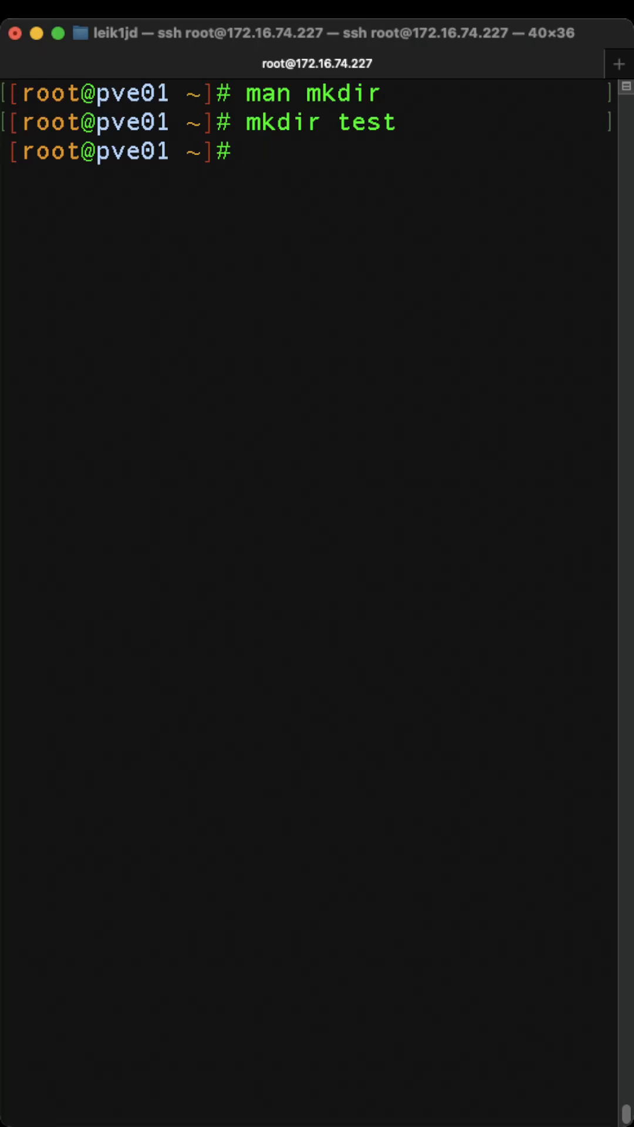
pyautogui.write('ls')
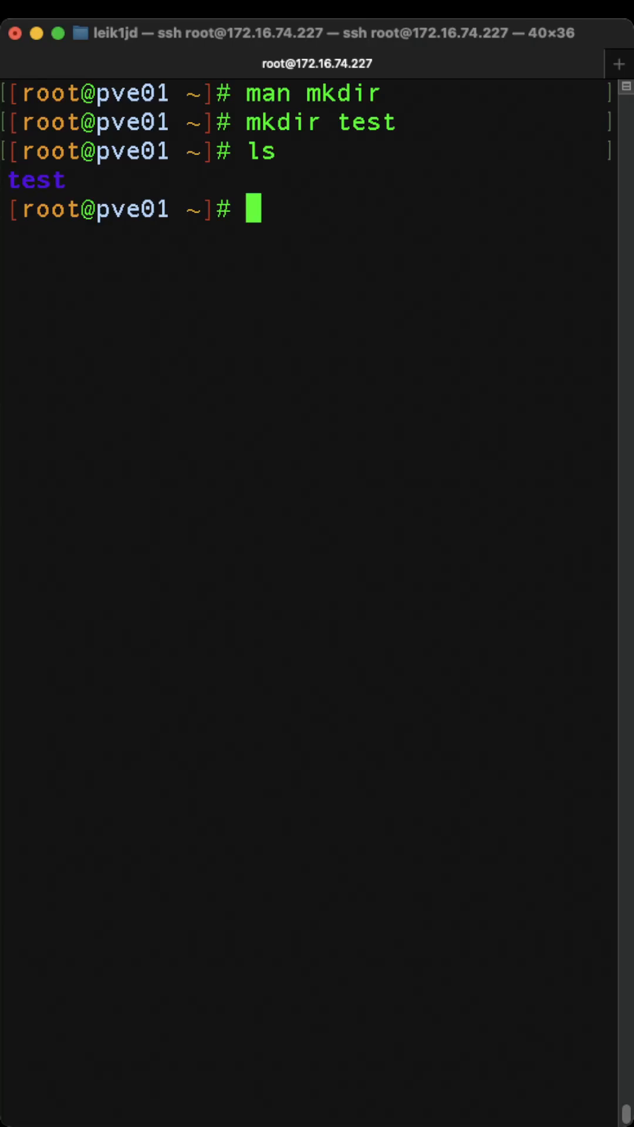
pyautogui.write('cd')
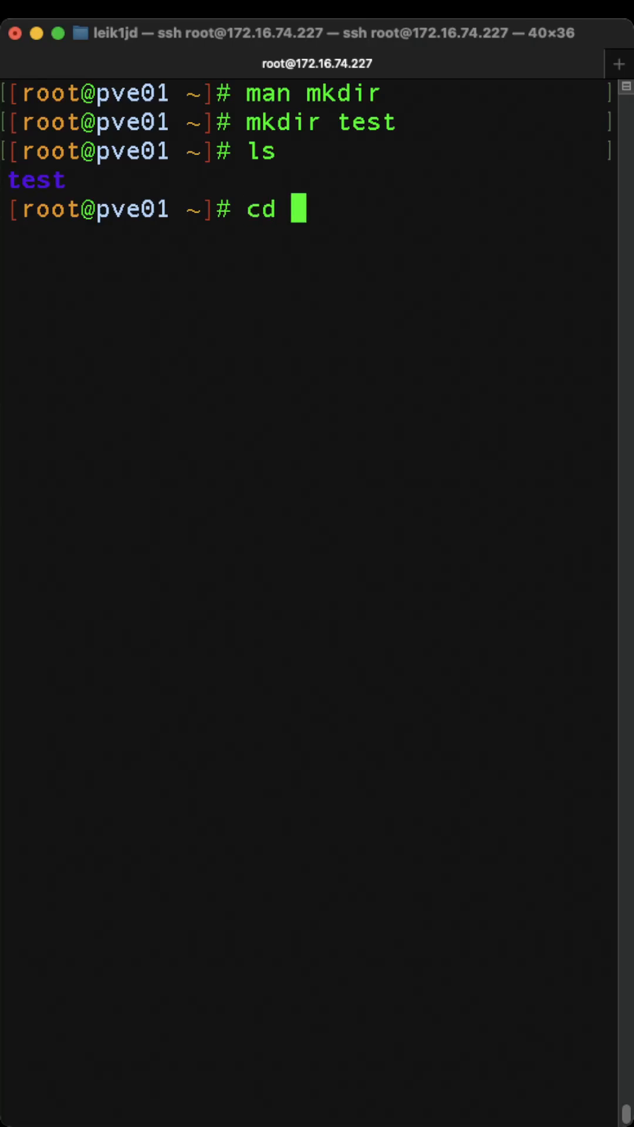
pyautogui.write('te')
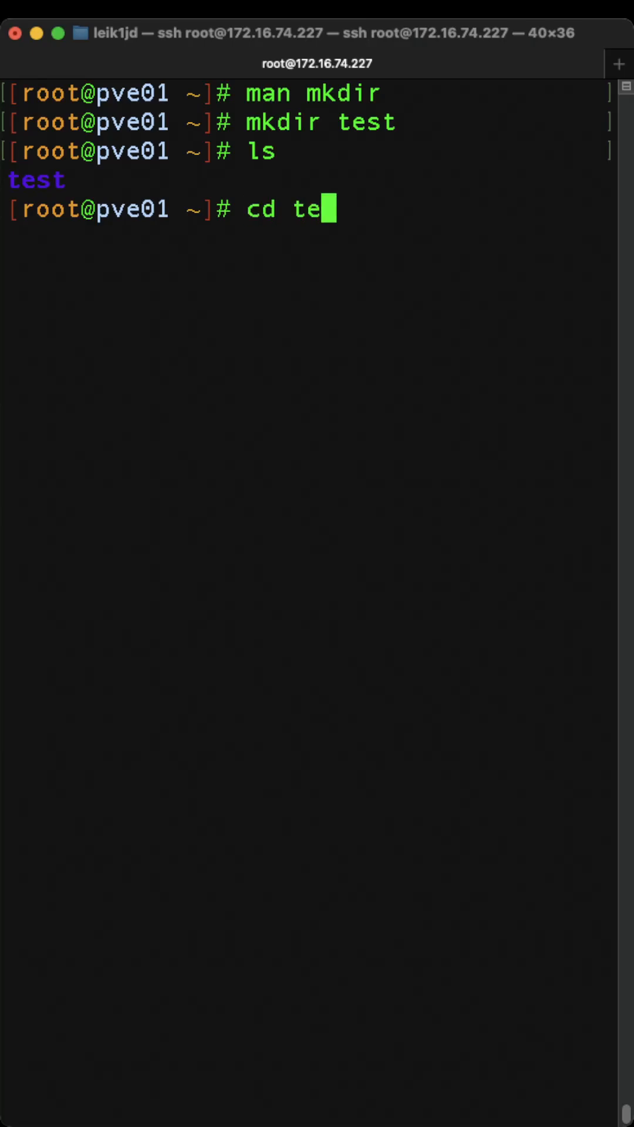